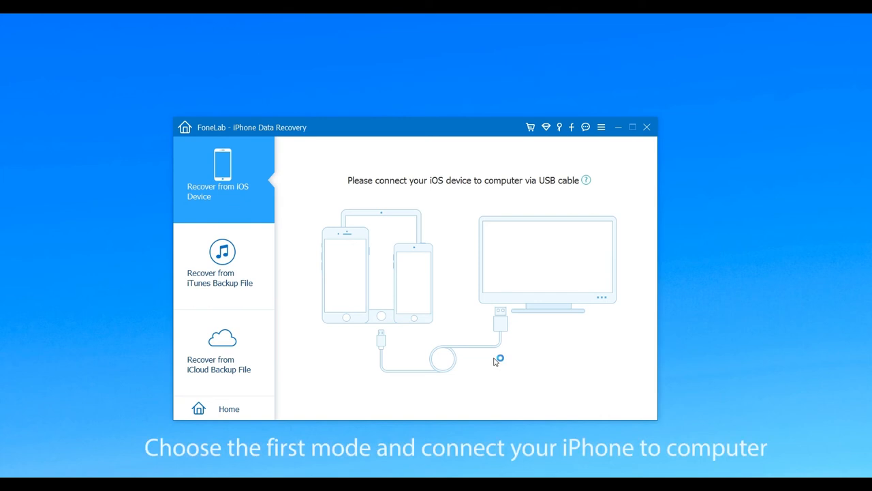
{"action": "mouse_move", "coordinate": [495, 362]}
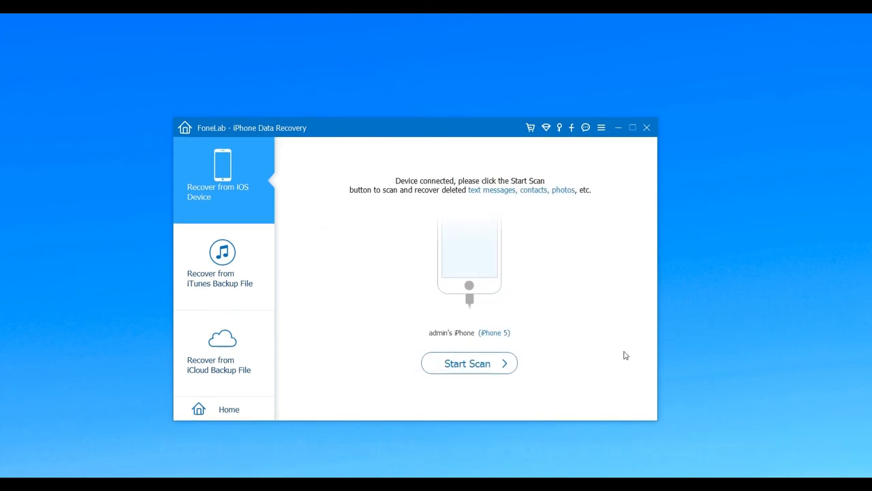
Start scanning the connected iPhone 5 for deleted data
{"action": "left_click", "coordinate": [469, 364]}
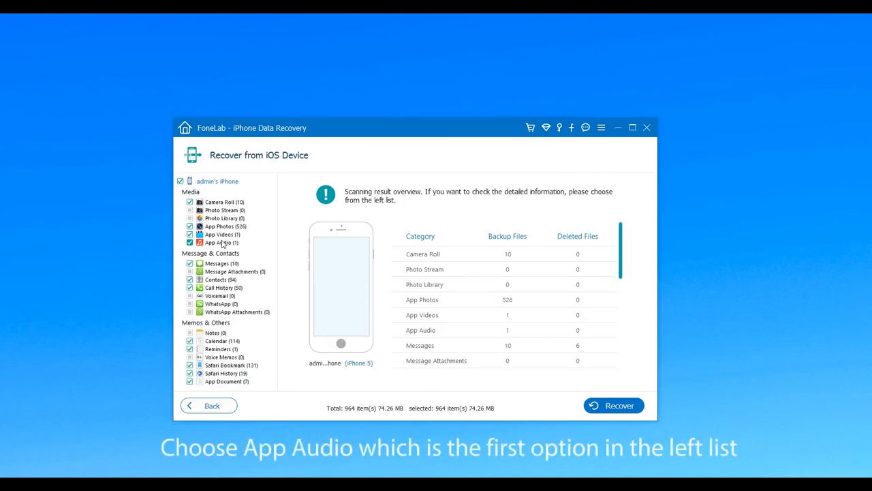
Recover only bgm.mp3 from App Audio into the FoneLab output folder
{"action": "left_click", "coordinate": [219, 243]}
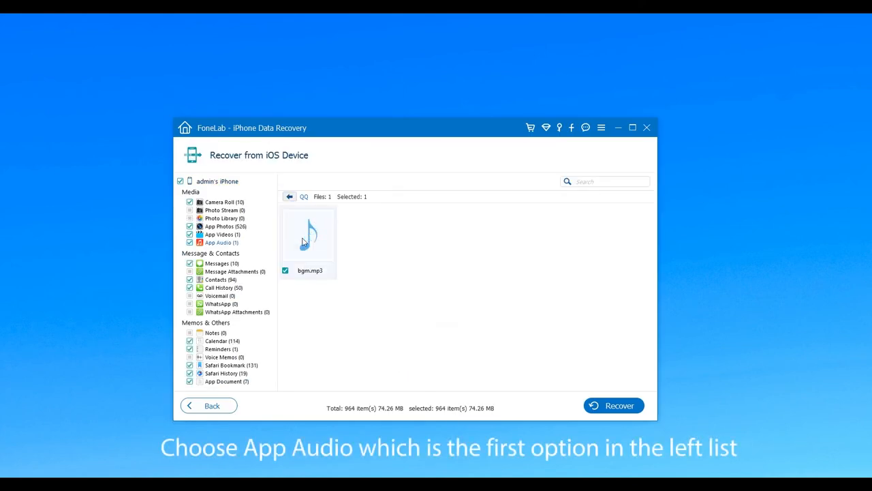
{"action": "left_click", "coordinate": [180, 181]}
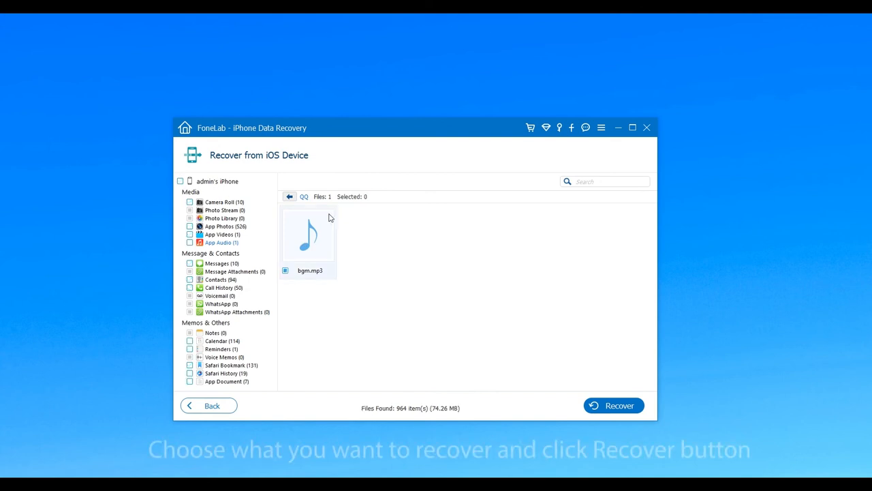
{"action": "left_click", "coordinate": [287, 270]}
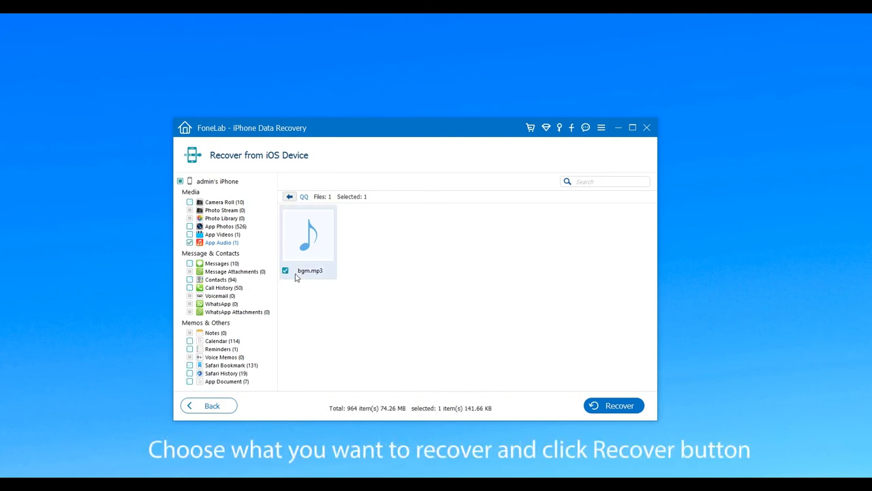
{"action": "left_click", "coordinate": [614, 405]}
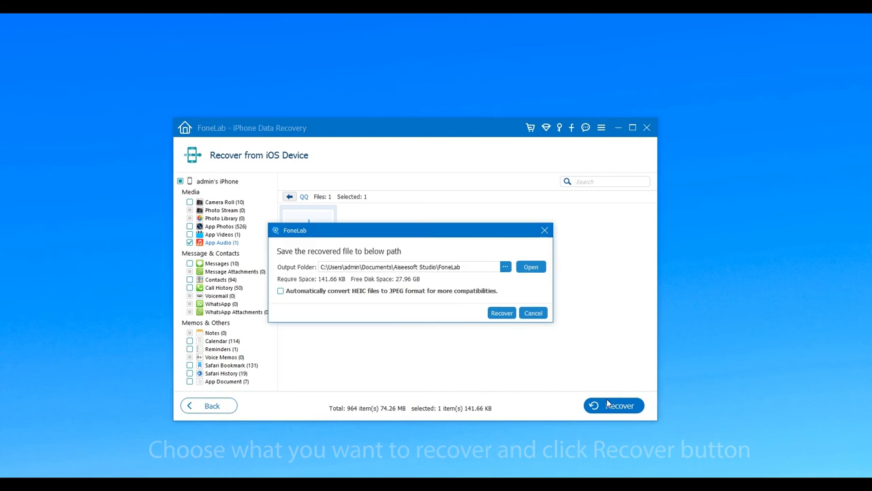
{"action": "left_click", "coordinate": [506, 266]}
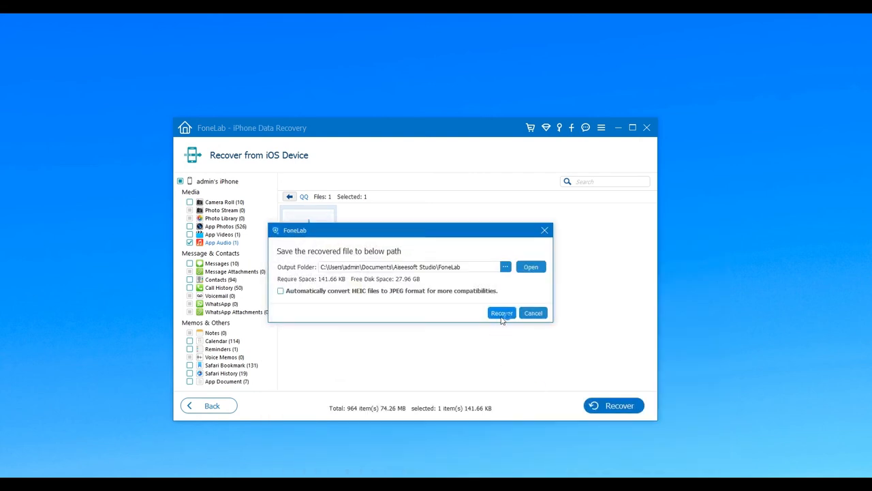
{"action": "left_click", "coordinate": [501, 312]}
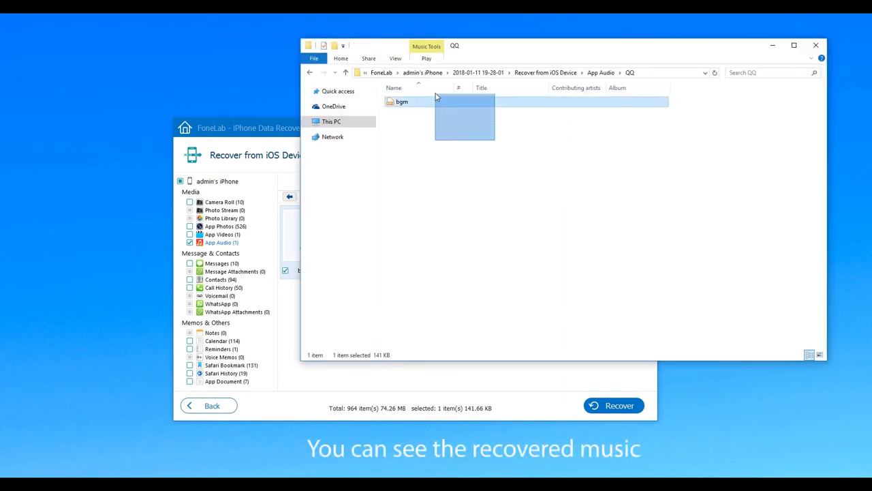
{"action": "mouse_move", "coordinate": [513, 147]}
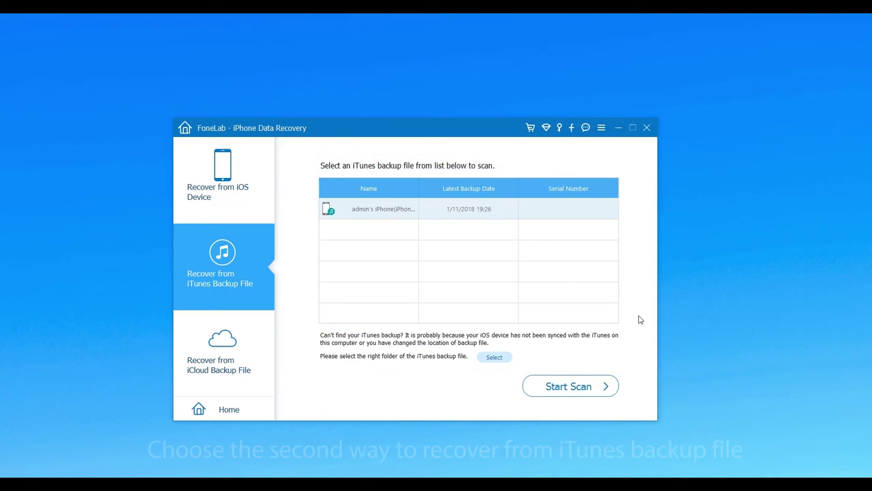
{"action": "mouse_move", "coordinate": [248, 276]}
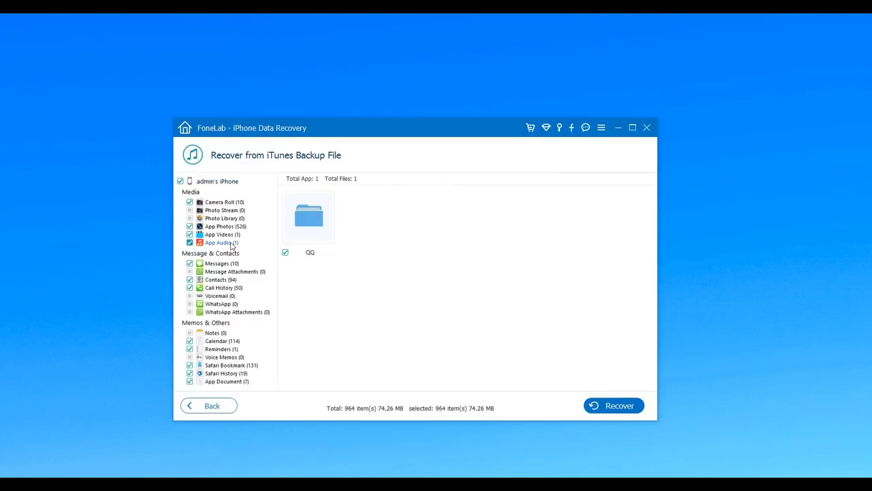
Recover bgm.mp3 from the QQ audio folder and open the recovered App Audio folder
{"action": "double_click", "coordinate": [308, 216]}
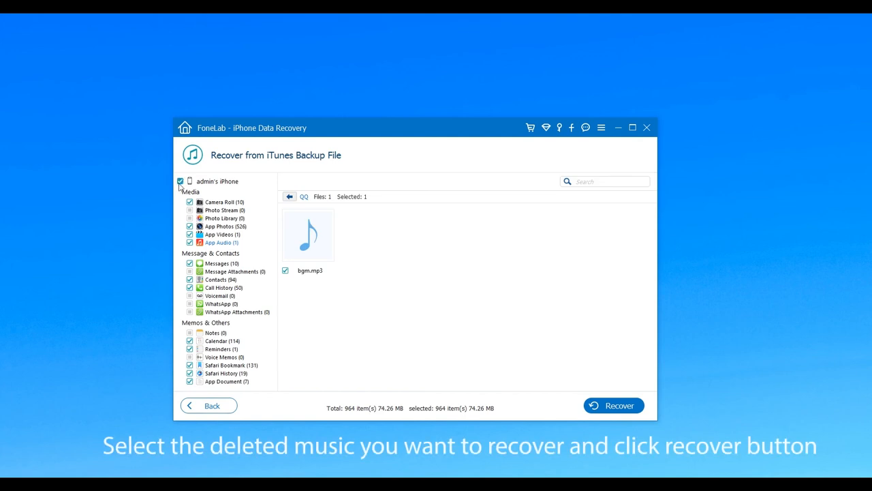
{"action": "left_click", "coordinate": [181, 182]}
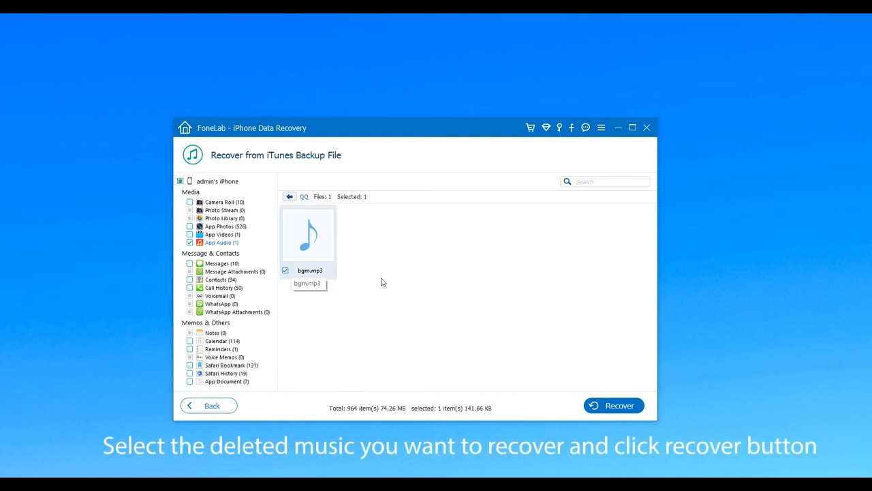
{"action": "left_click", "coordinate": [614, 405]}
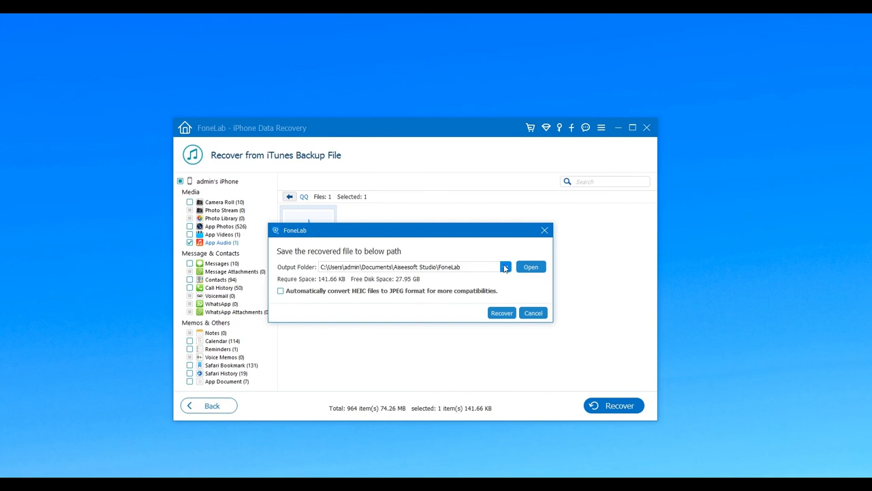
{"action": "mouse_move", "coordinate": [615, 455]}
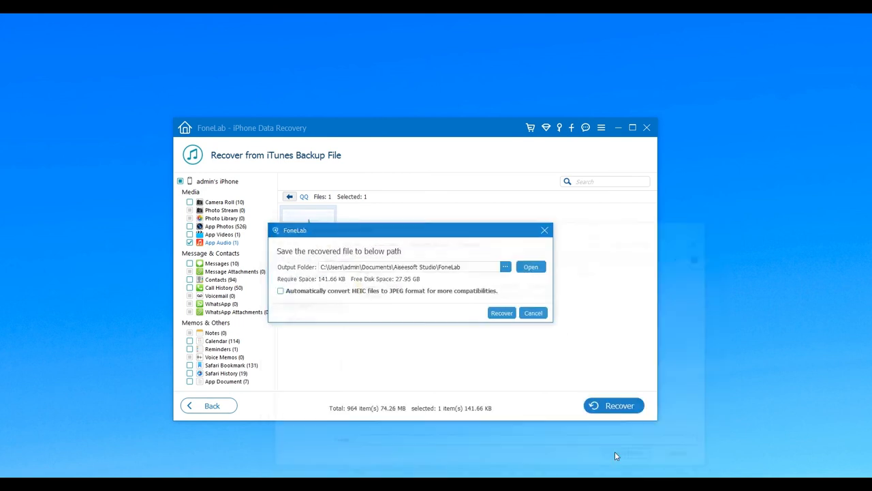
{"action": "left_click", "coordinate": [502, 312]}
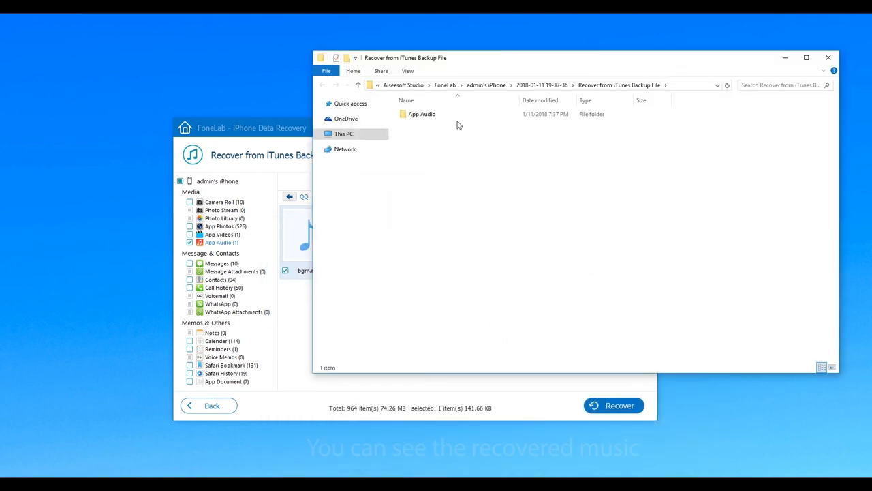
{"action": "double_click", "coordinate": [423, 114]}
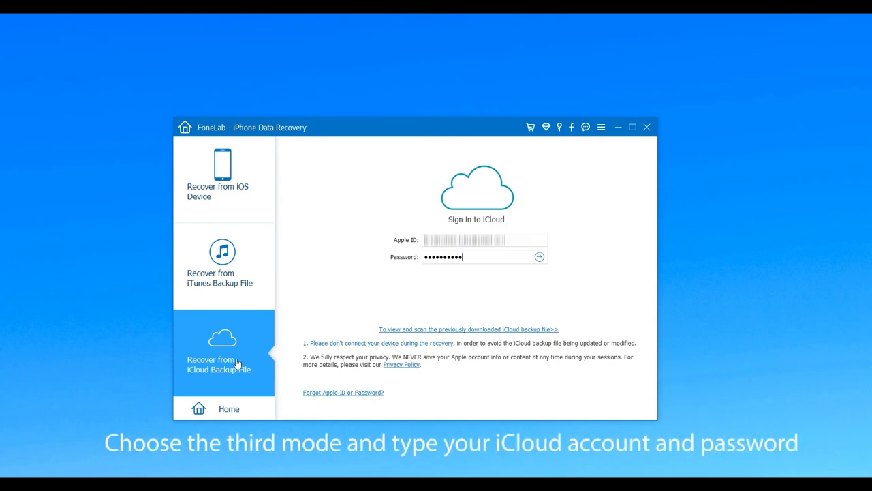
{"action": "mouse_move", "coordinate": [518, 240]}
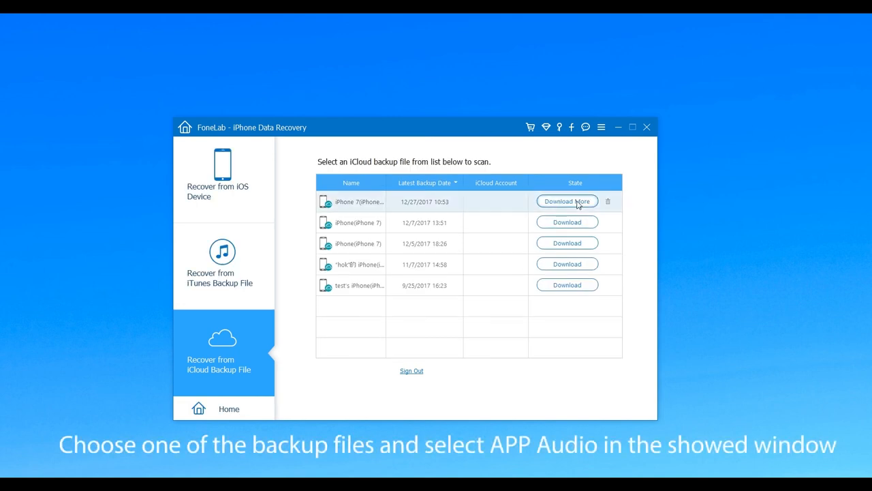
Download the latest iPhone 7 iCloud backup and select transferred_to_your_account.mp3 under alipay.wallet
{"action": "left_click", "coordinate": [567, 201]}
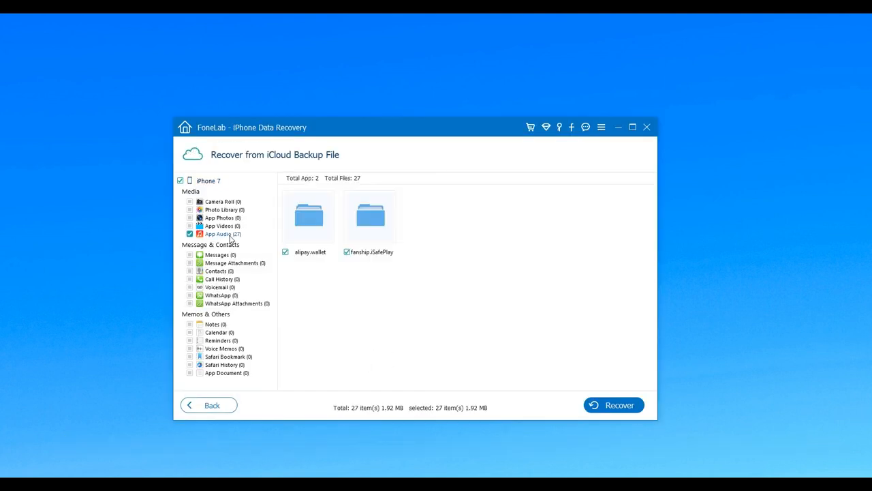
{"action": "double_click", "coordinate": [308, 214]}
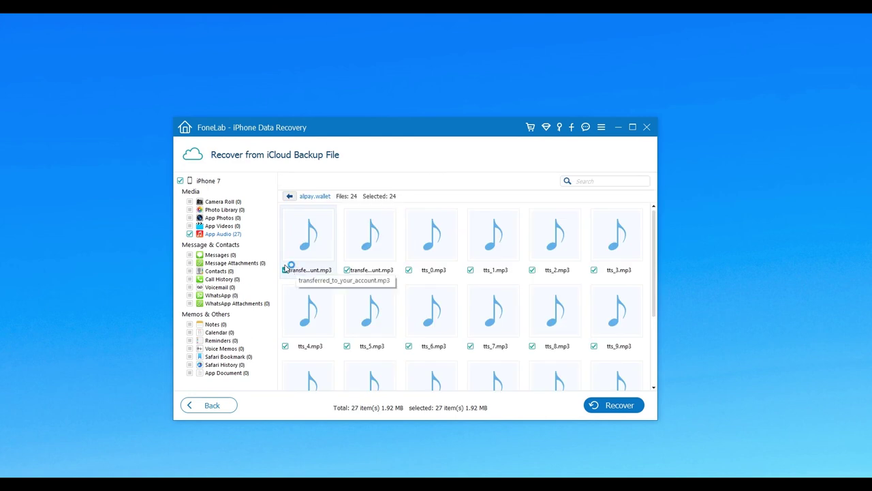
{"action": "left_click", "coordinate": [181, 180]}
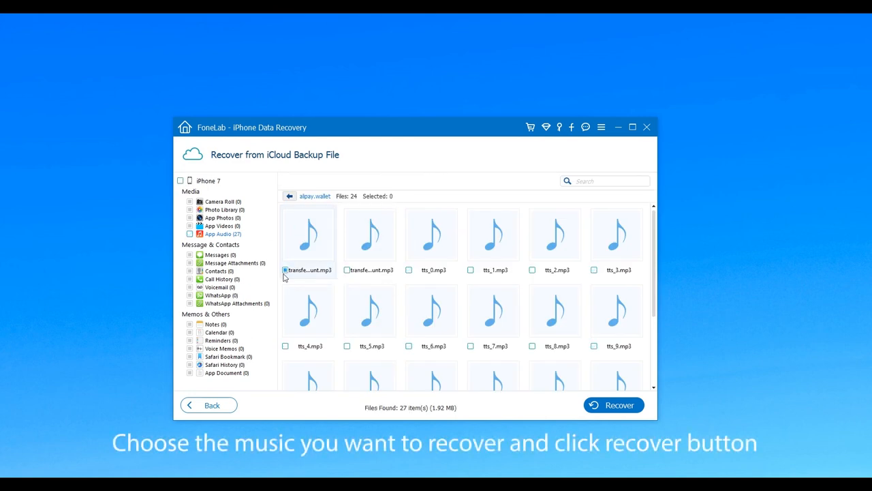
{"action": "left_click", "coordinate": [614, 404]}
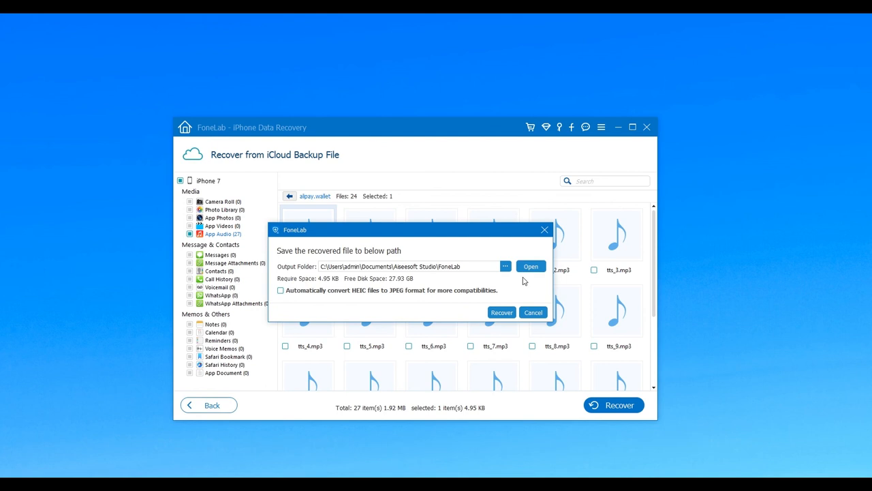
Recover the file to the FoneLab output folder and open the alipay.wallet result folder
{"action": "left_click", "coordinate": [506, 266]}
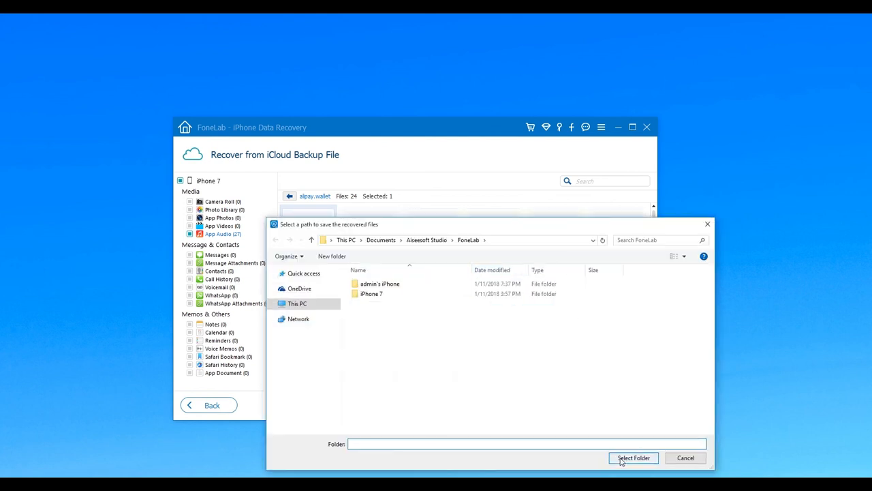
{"action": "left_click", "coordinate": [634, 457]}
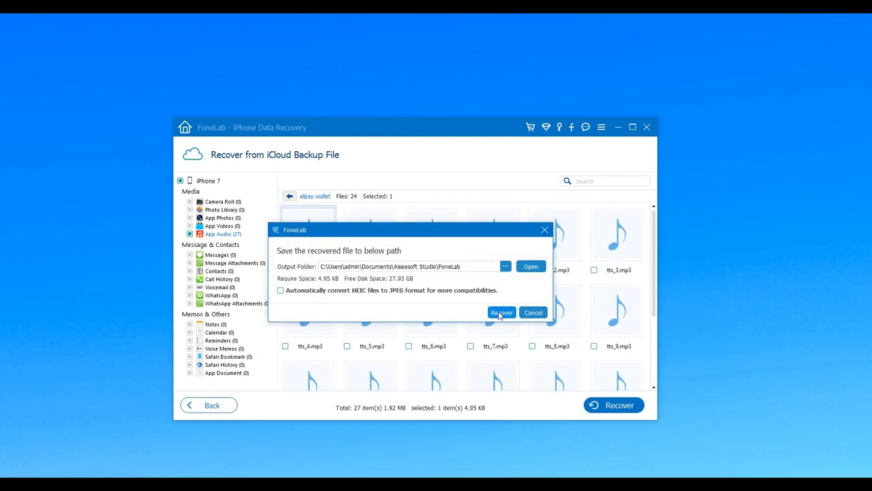
{"action": "left_click", "coordinate": [502, 312]}
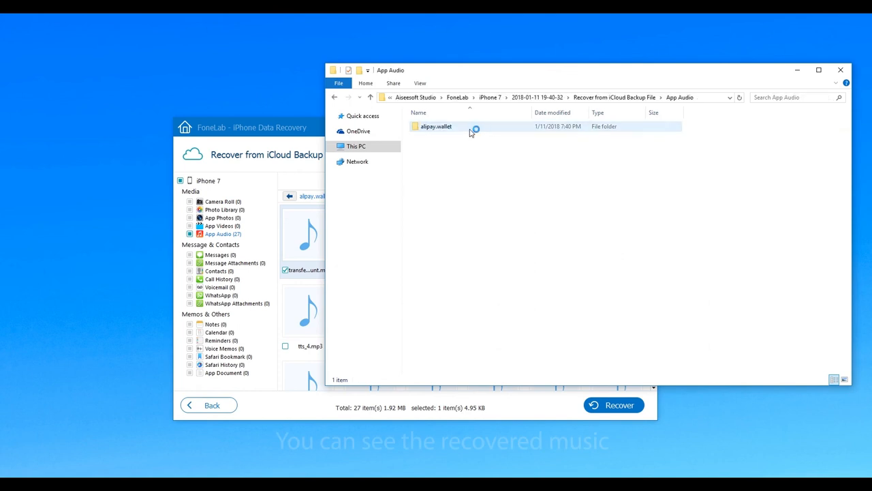
{"action": "double_click", "coordinate": [435, 126]}
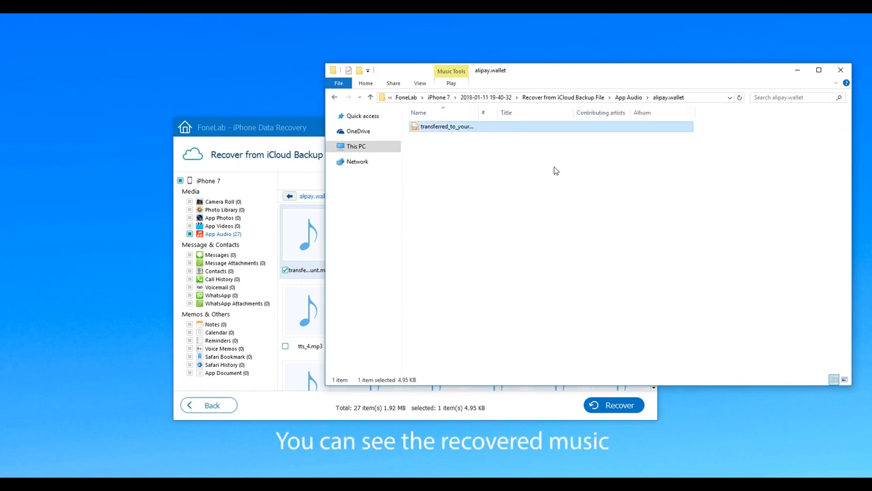